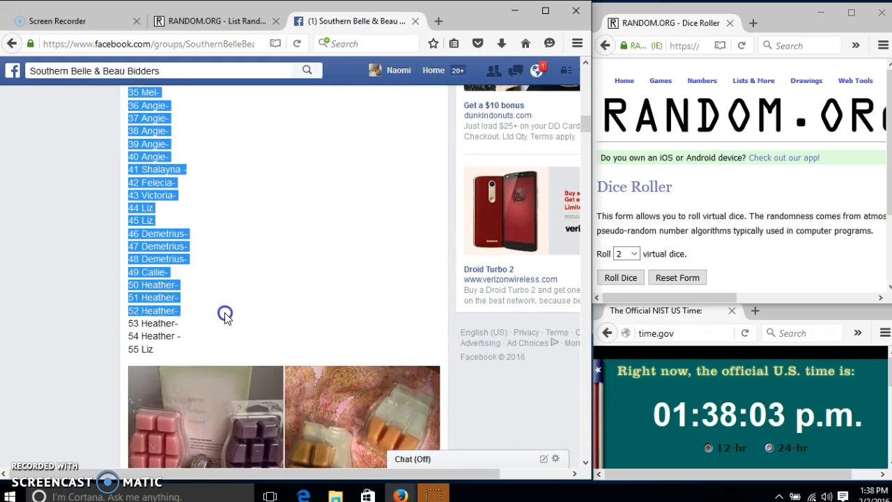
- Copy the Facebook post's numbered spot list and bring up the RANDOM.ORG List Randomizer
right_click(202, 348)
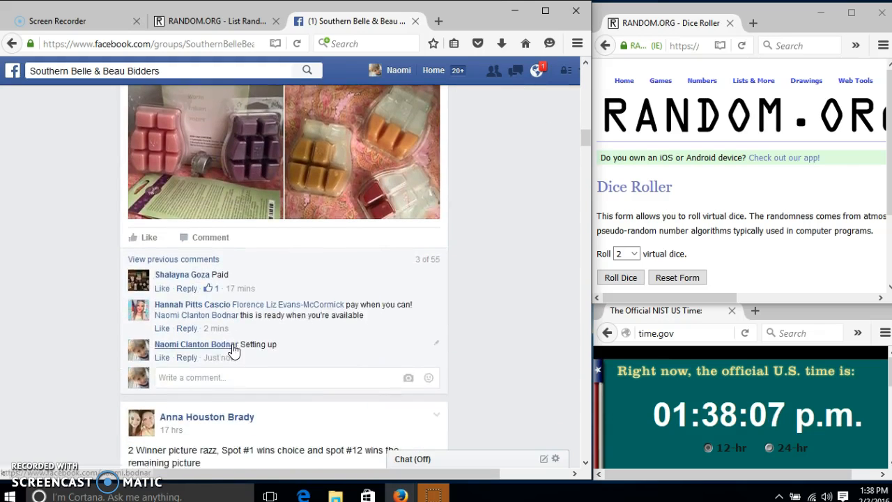
scroll(down, 3)
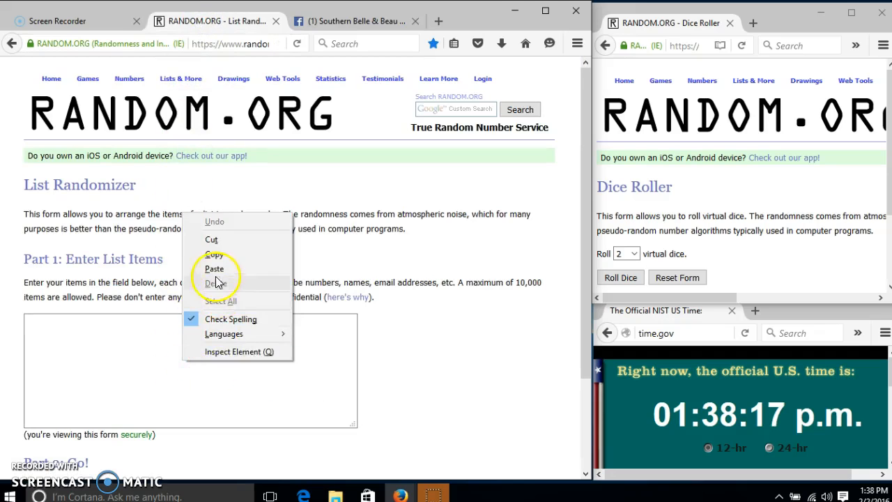
- Paste the spot list into the randomizer box and roll the two dice
click(214, 268)
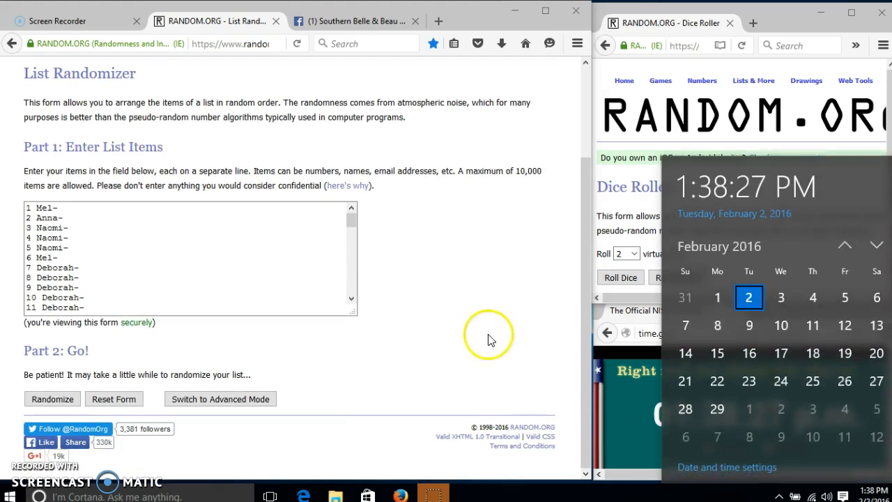
click(620, 277)
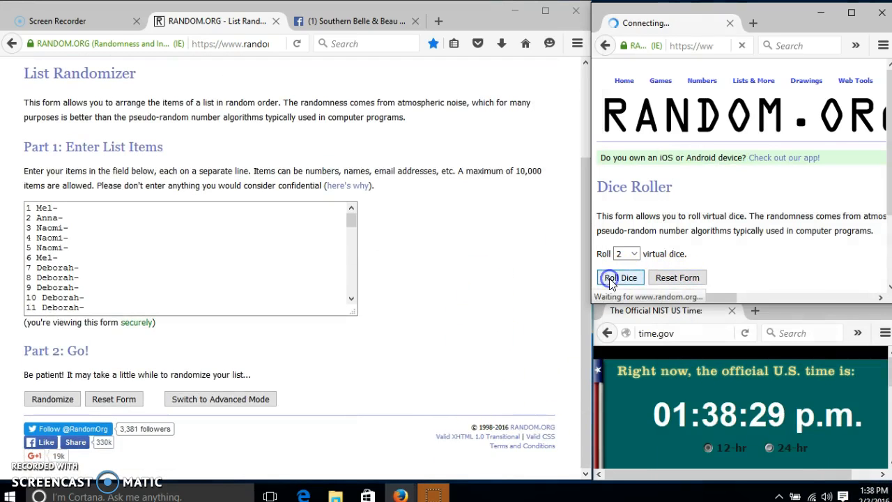
click(620, 277)
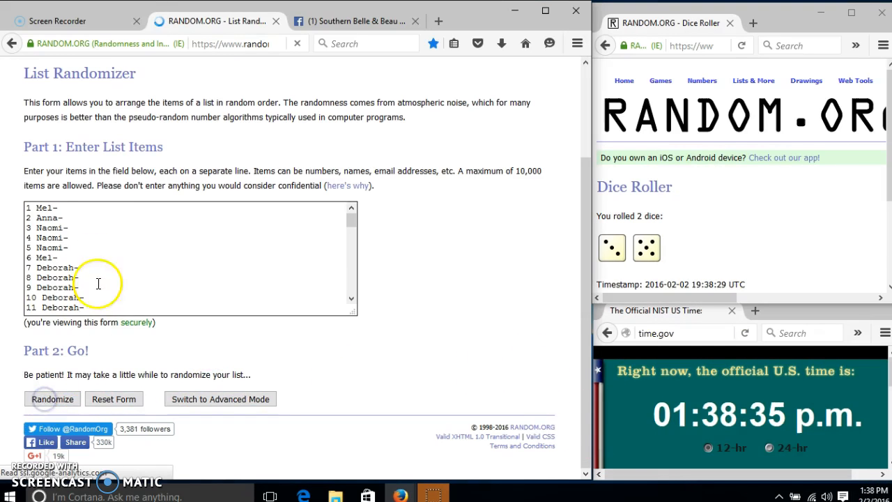
- Randomize the 55-item list and shuffle it several more times
click(52, 399)
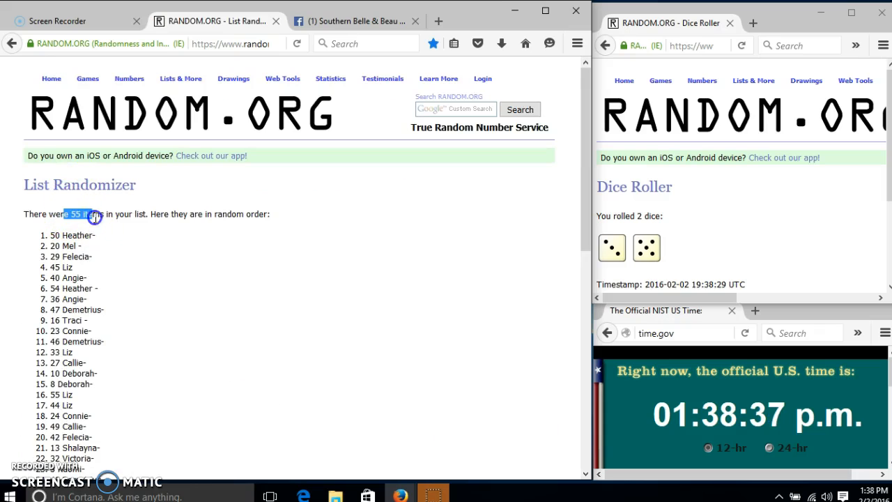
scroll(down, 3)
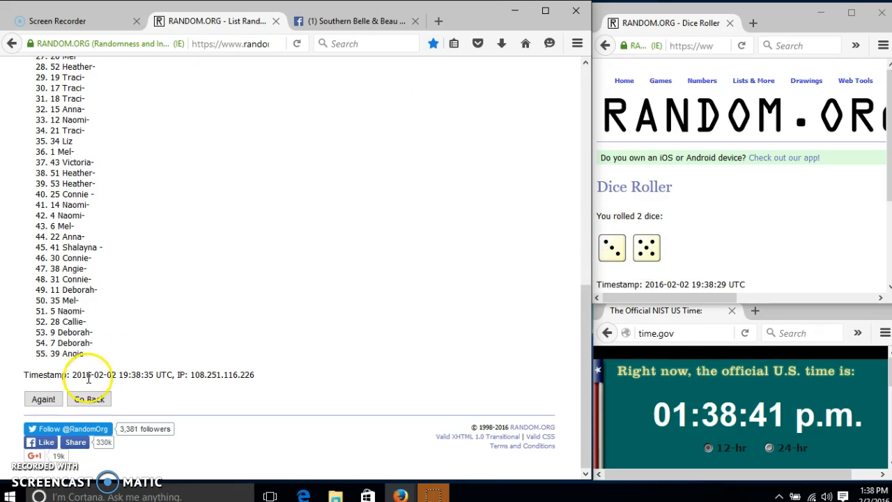
click(42, 399)
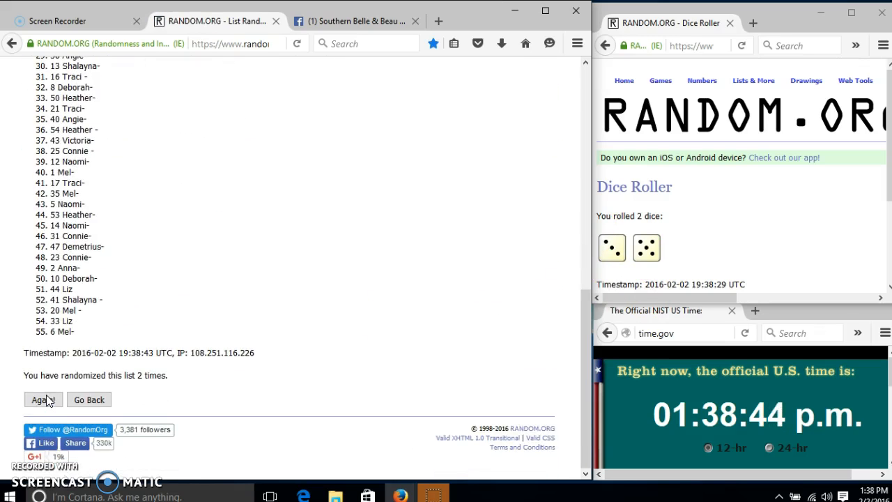
click(39, 399)
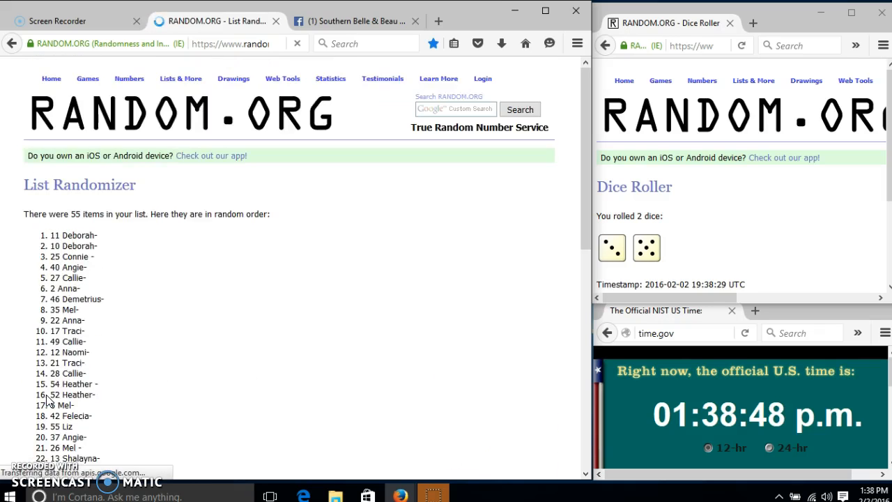
scroll(down, 3)
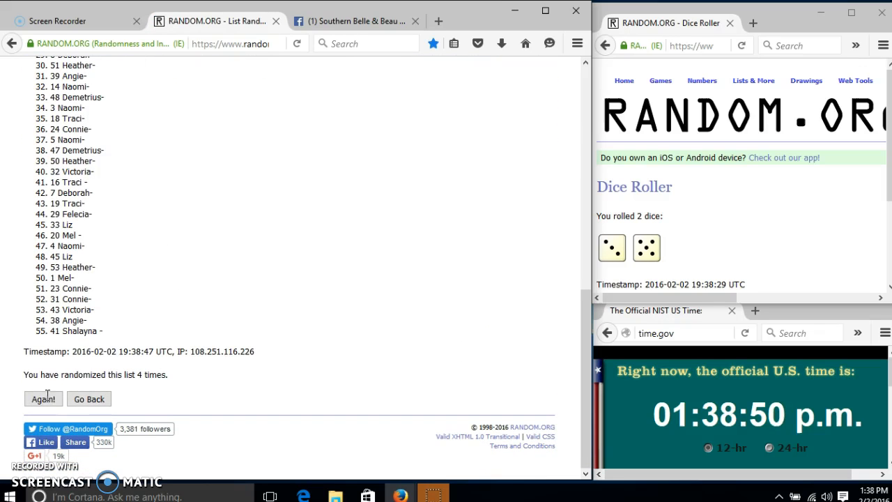
click(43, 399)
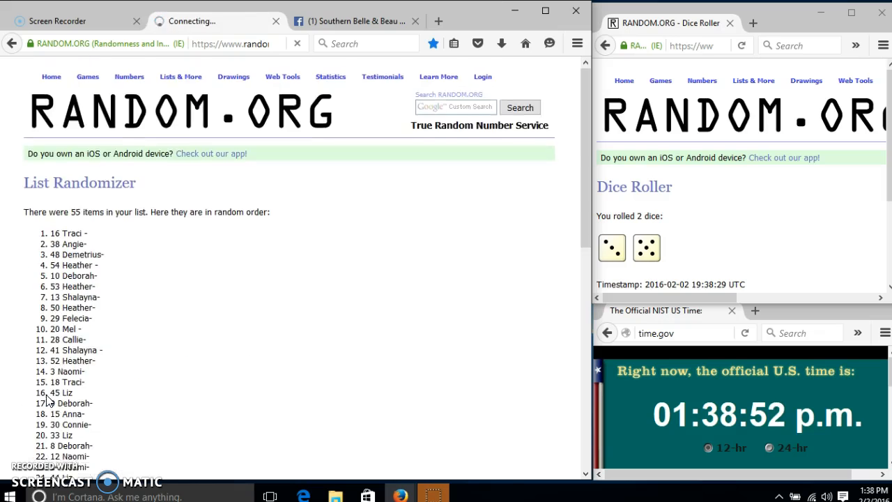
click(38, 398)
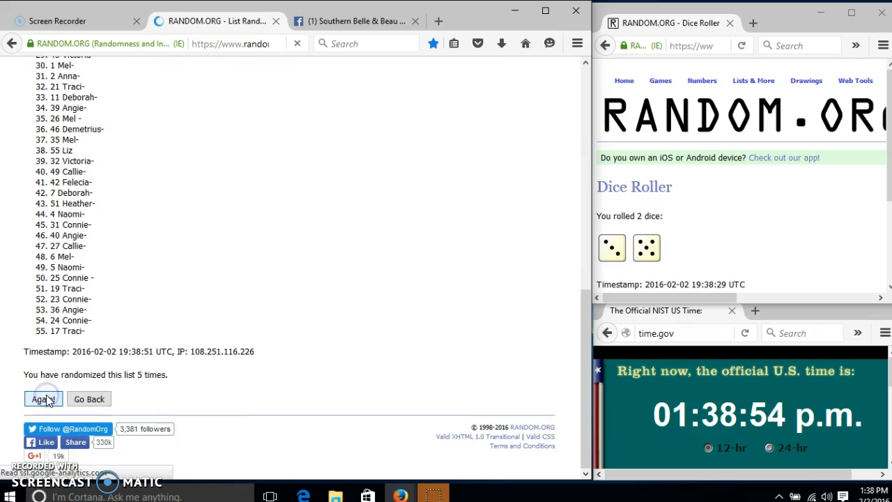
- Reach eight shuffles with 30 Connie- on top, then return to the Facebook post
click(43, 399)
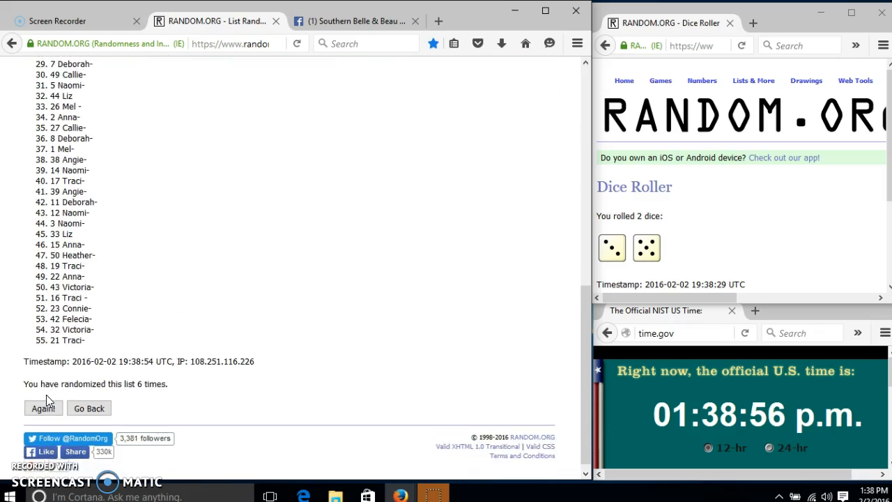
click(42, 407)
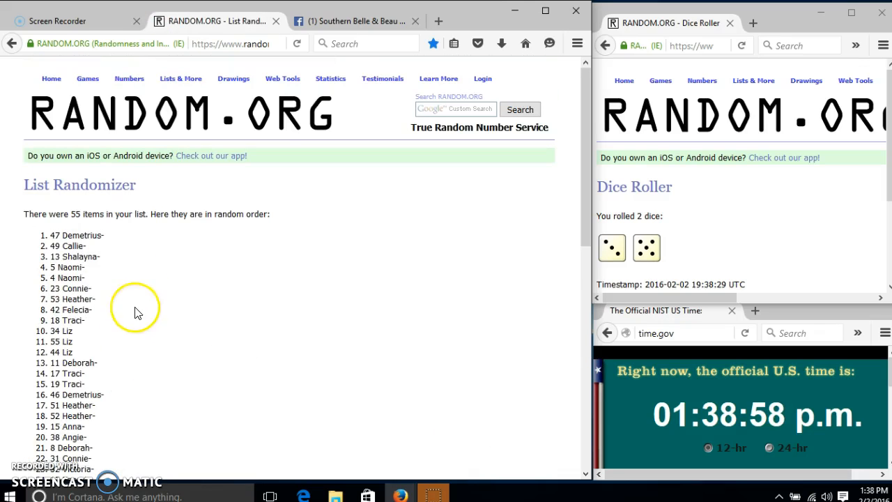
scroll(down, 3)
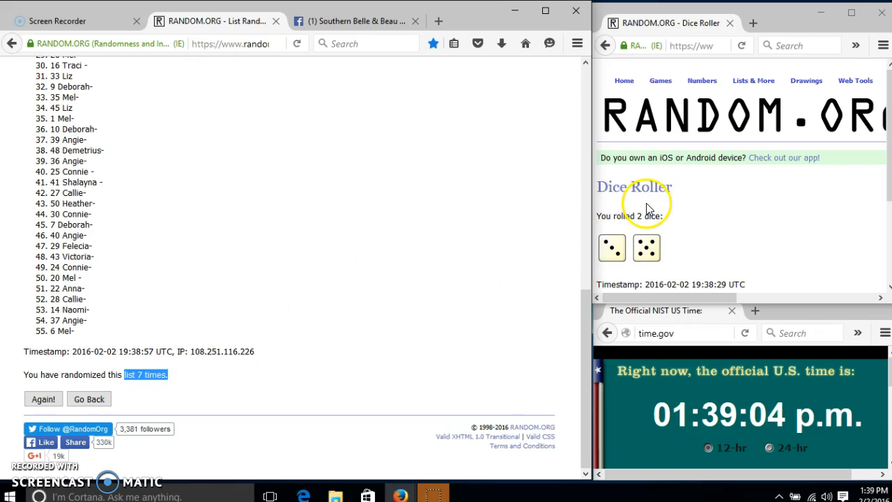
click(862, 496)
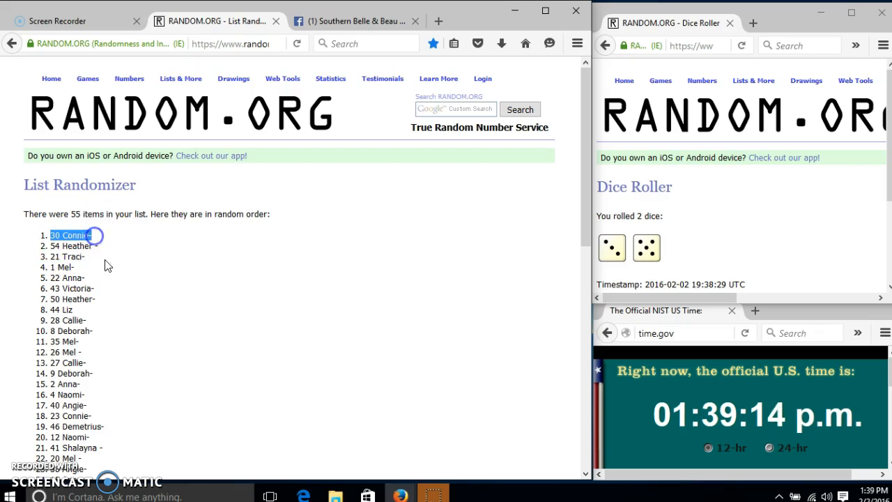
scroll(down, 3)
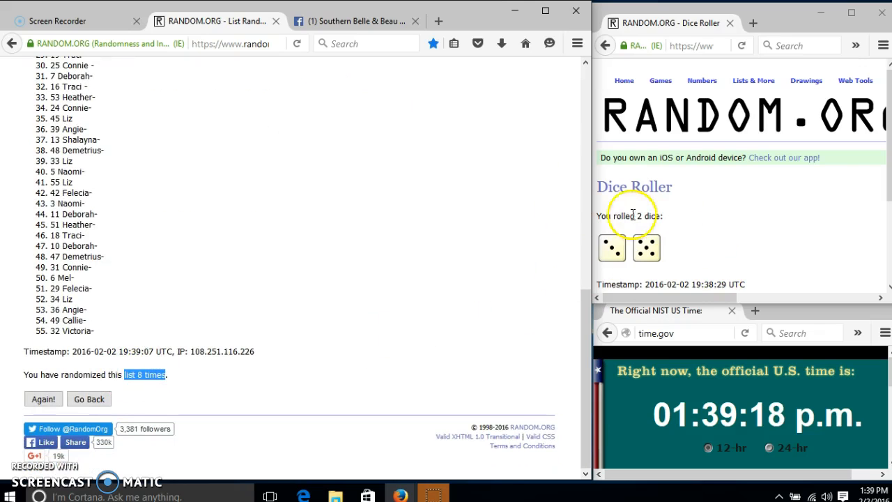
click(355, 21)
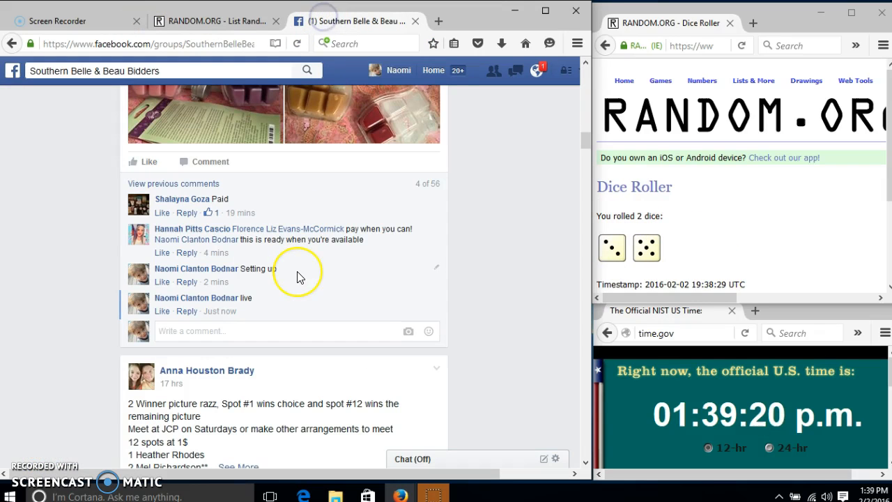